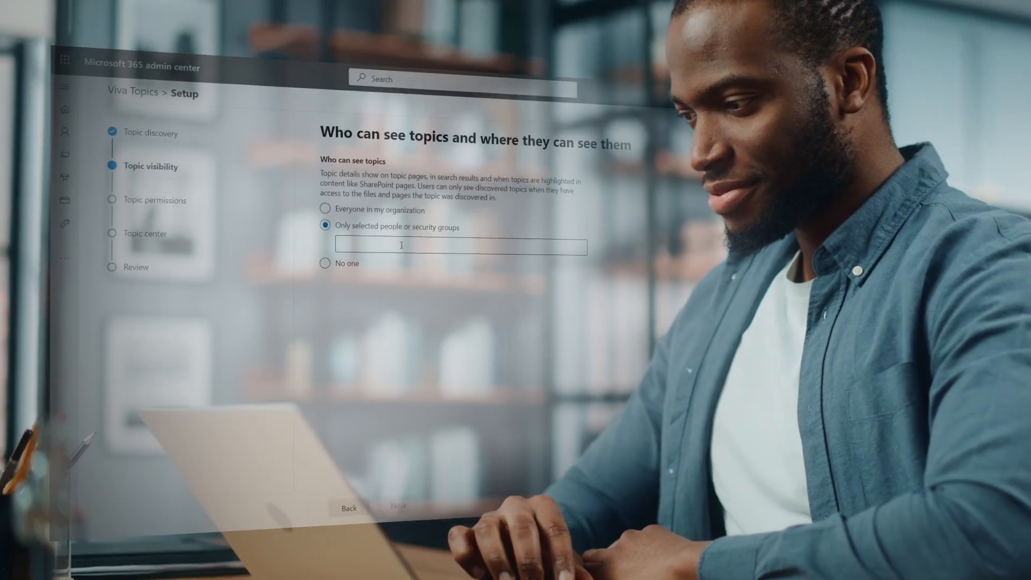
- Restrict Viva Topics visibility to selected security groups, then view the topic's questions and answers
left_click(446, 248)
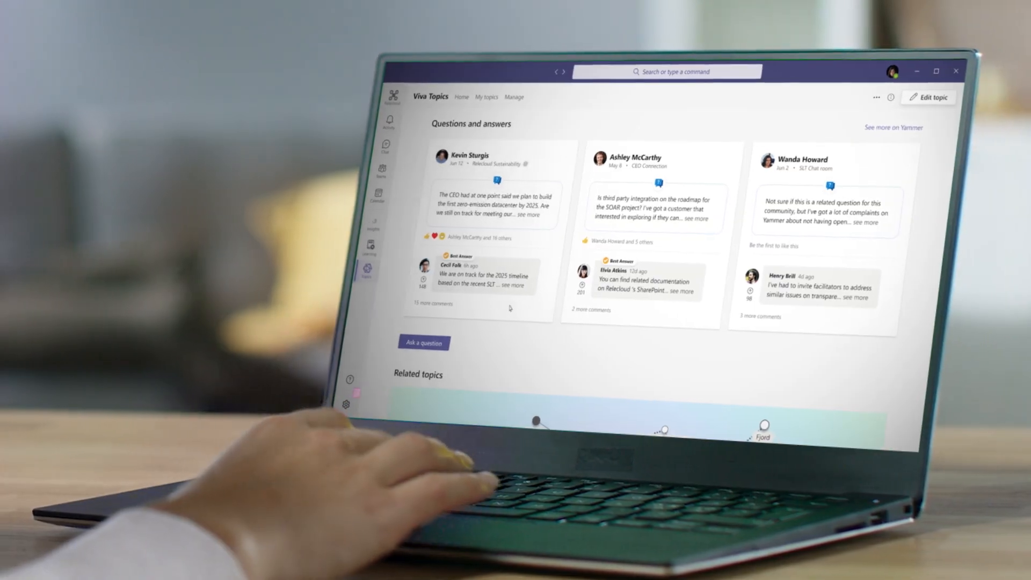
left_click(423, 341)
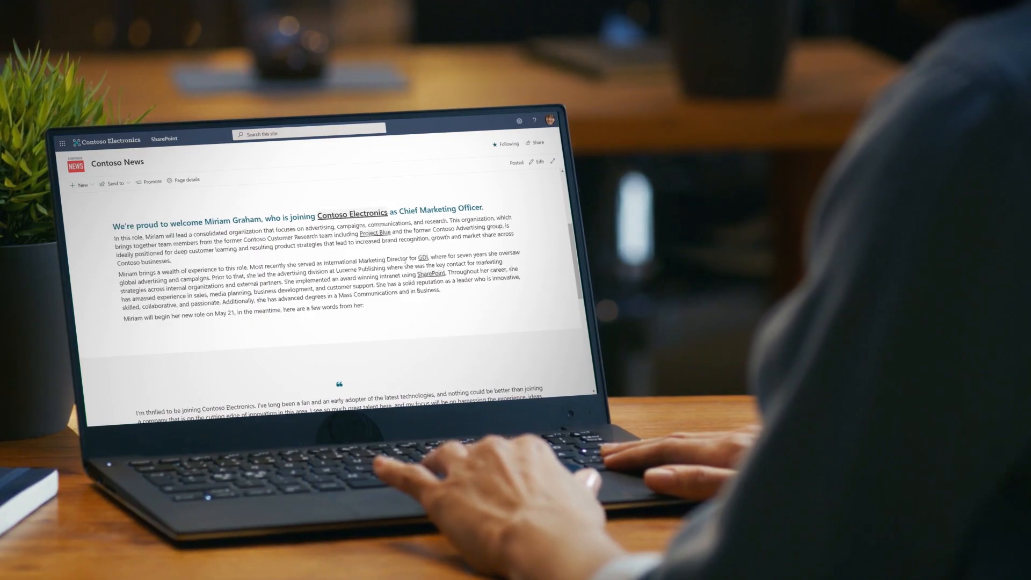
- Show the Graphic Design Institute topic card from the news article, then go to The Landing site
left_click(421, 259)
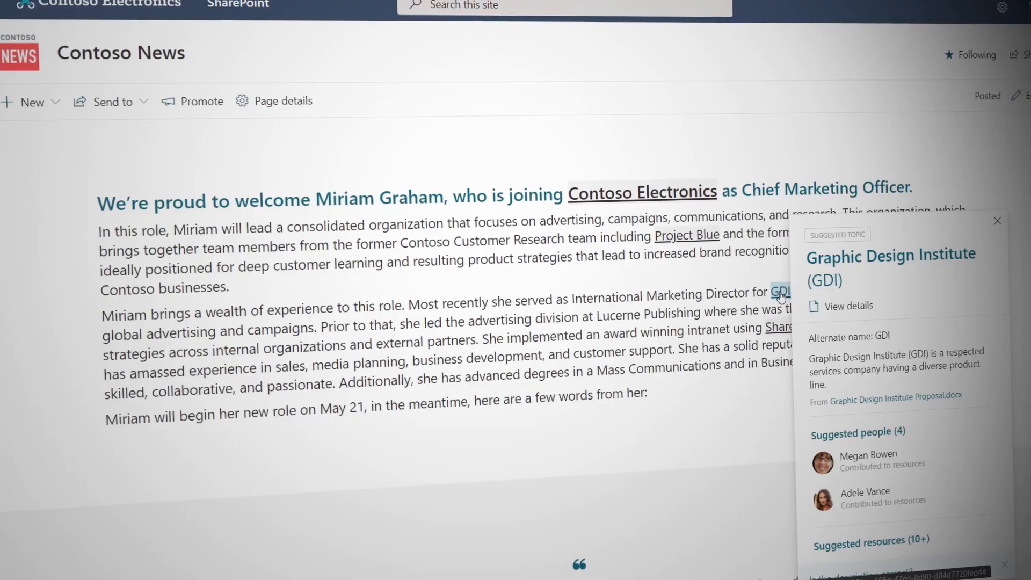
left_click(847, 305)
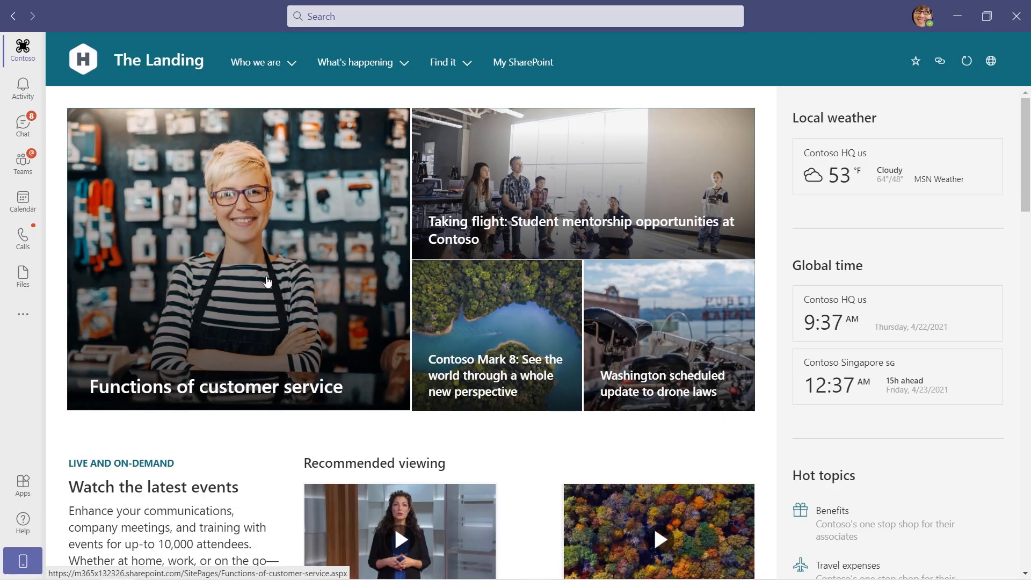
- Scroll the Contoso mobile news feed and switch to its Dashboard of employee cards
scroll("down", 3)
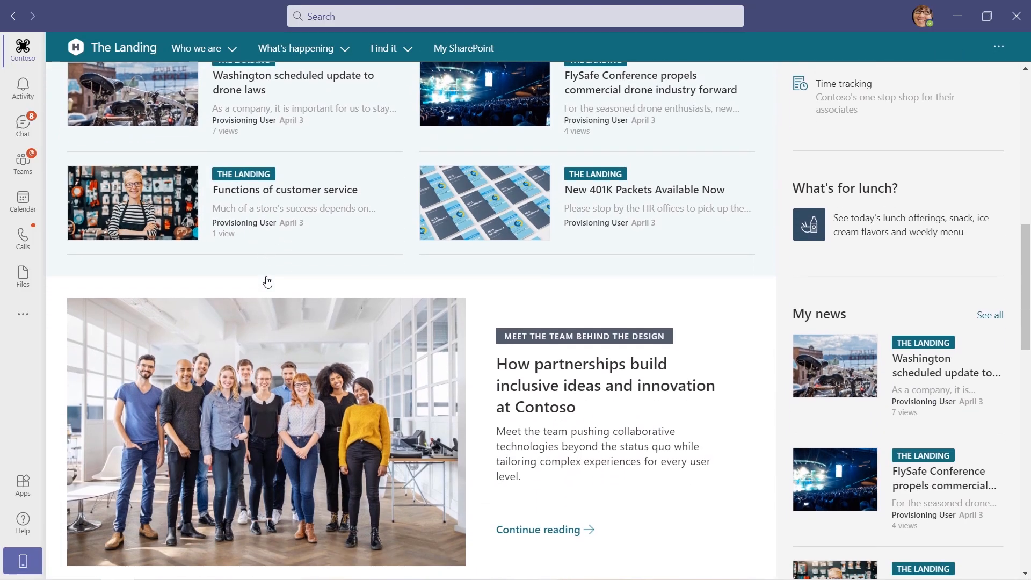
scroll("down", 3)
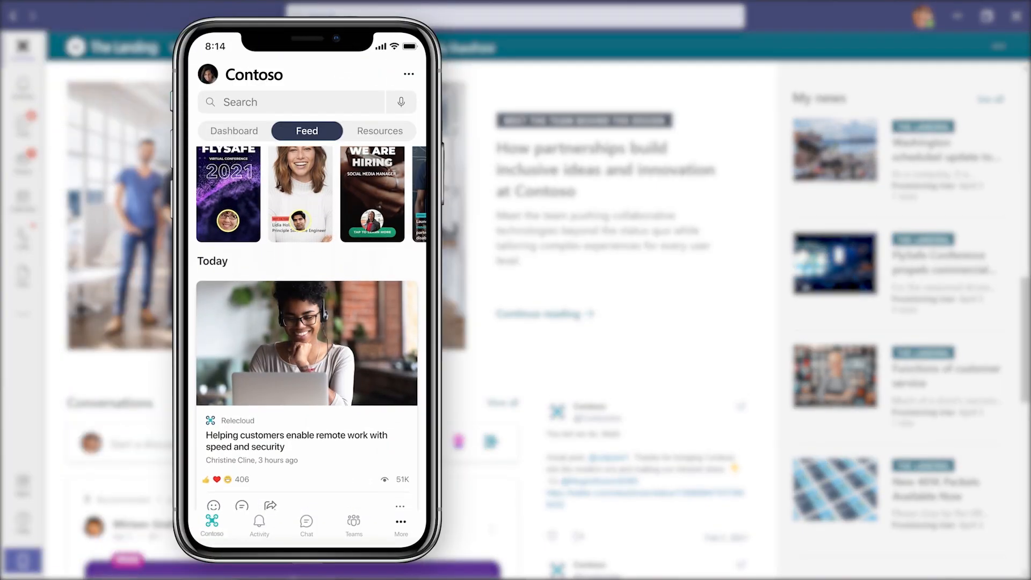
scroll("down", 3)
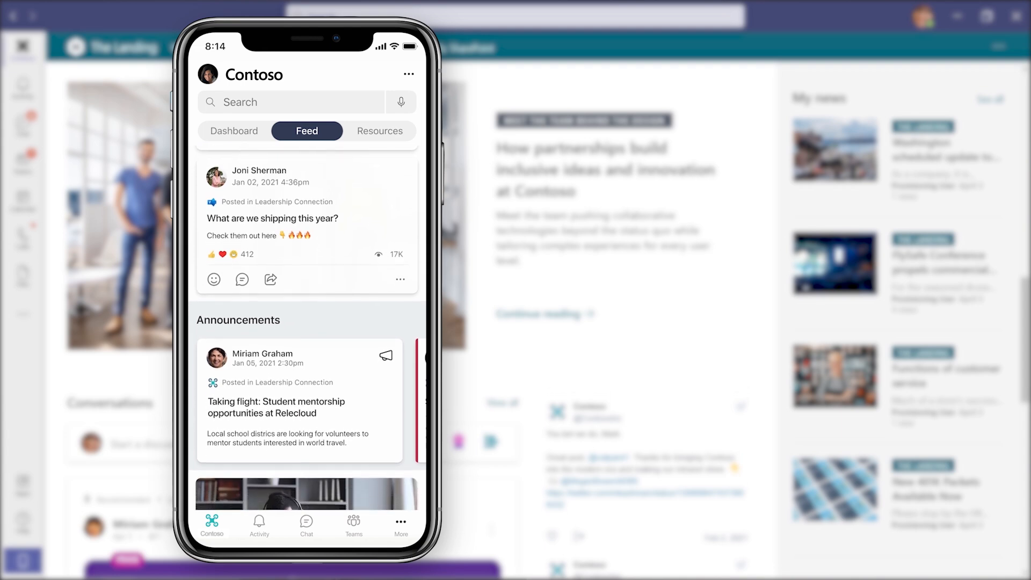
left_click(233, 131)
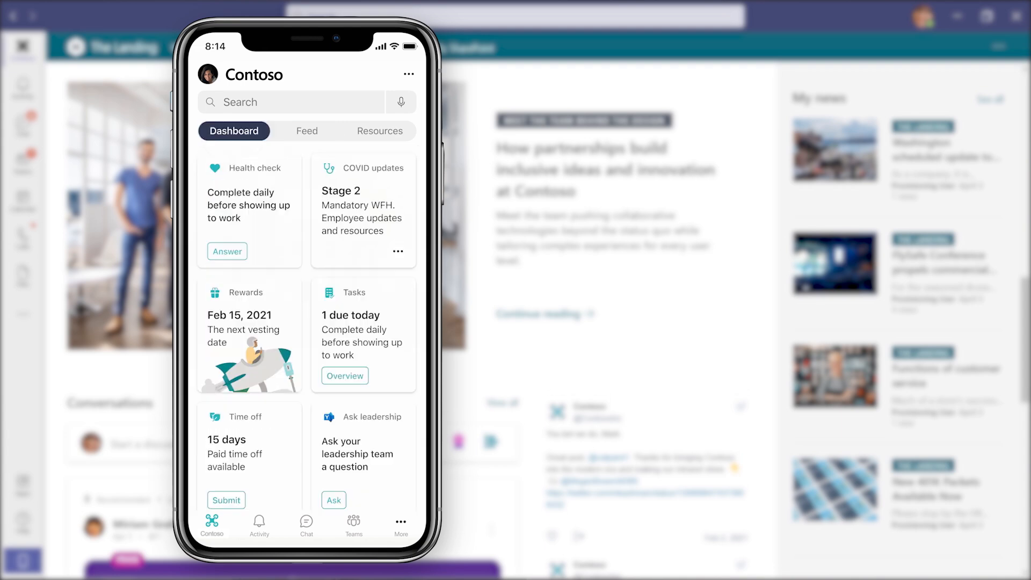
scroll("down", 3)
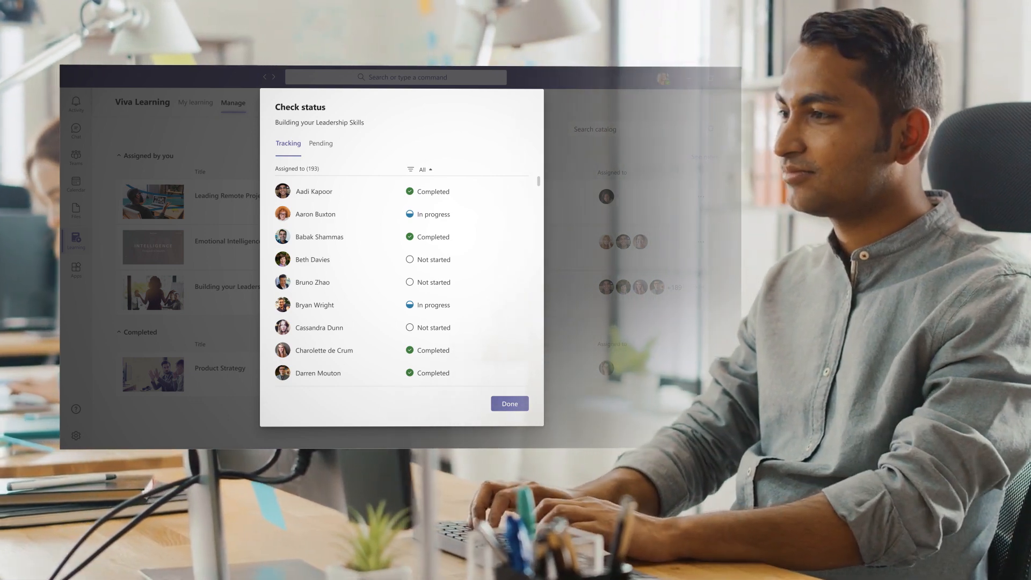
- Close the Leadership Skills status tracking and search Viva Learning for 'communication' courses
left_click(509, 402)
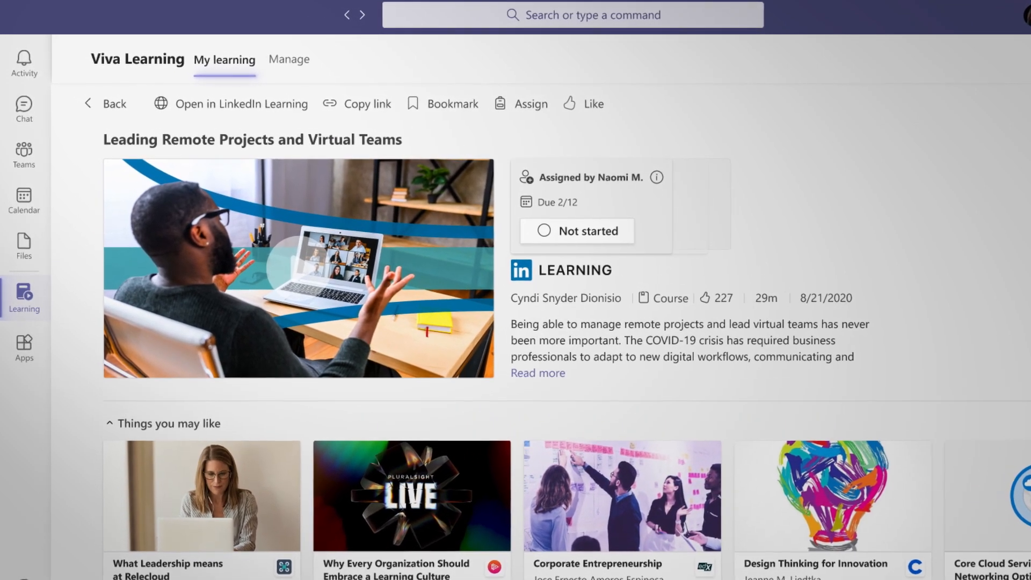
type("communica")
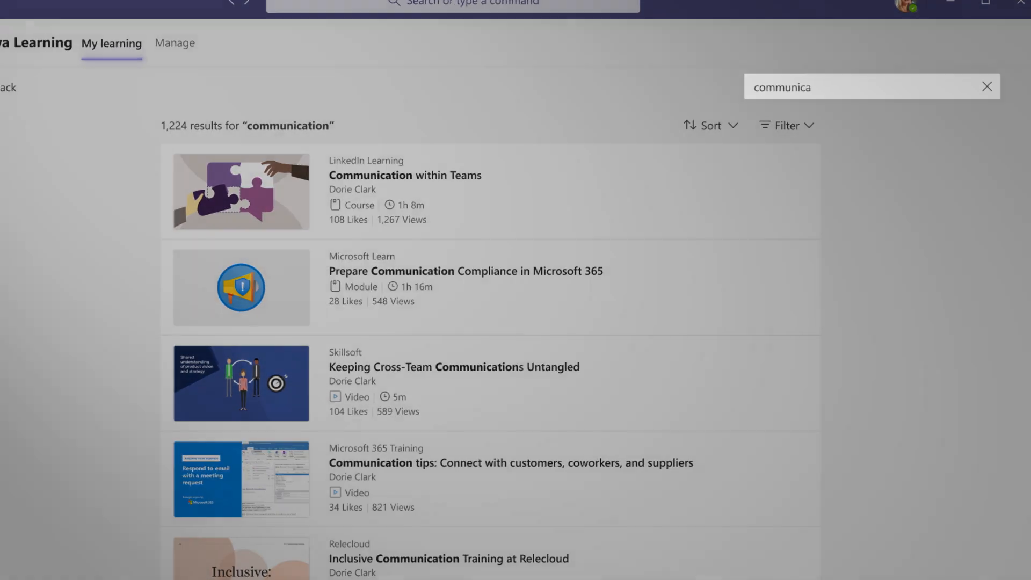
left_click(23, 98)
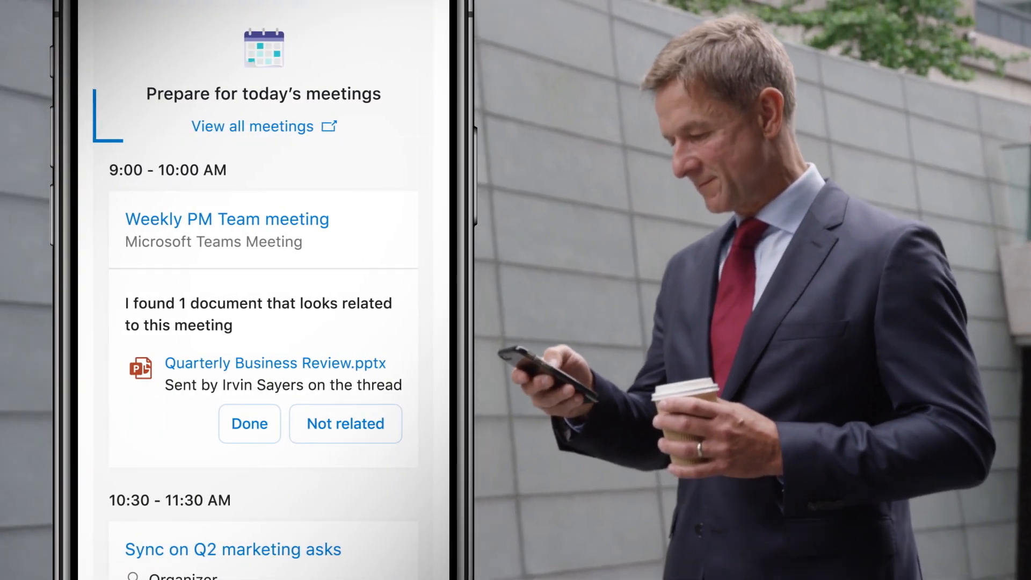
- View Viva Insights employee engagement and scroll the Promote coaching and development card
left_click(248, 423)
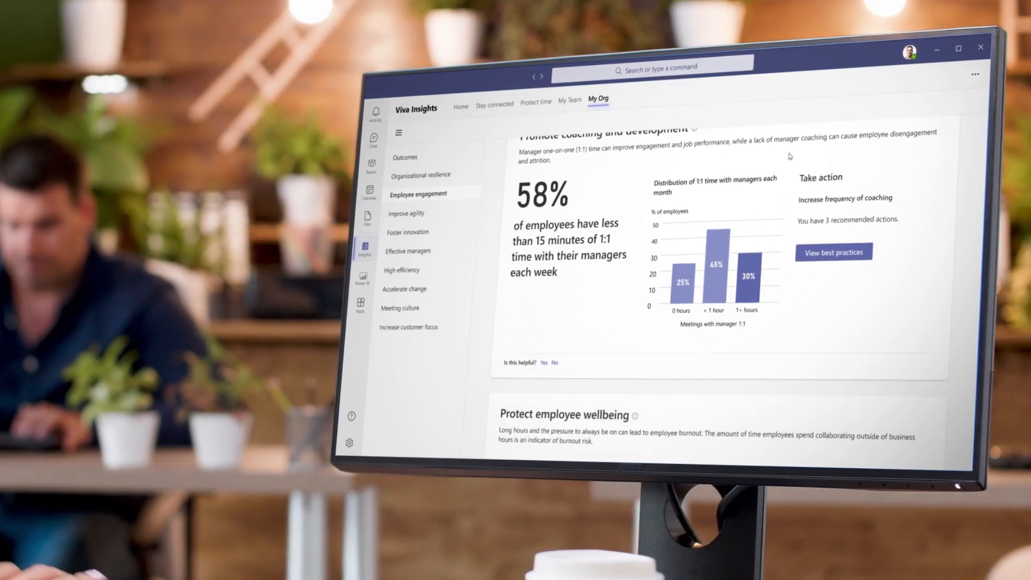
scroll("down", 3)
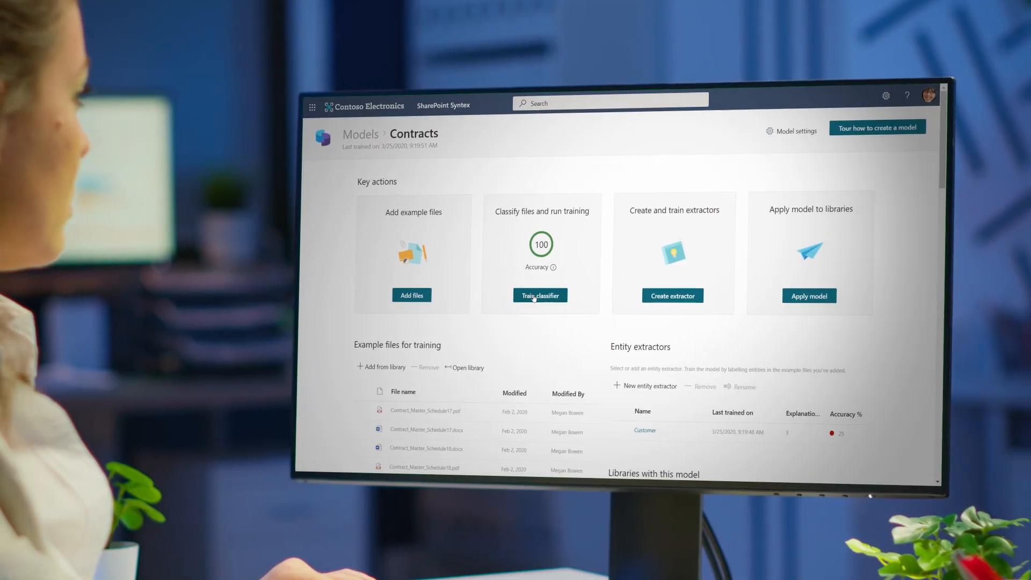
- Train the Contracts model classifier, then scroll the active groups list in the admin center
left_click(540, 294)
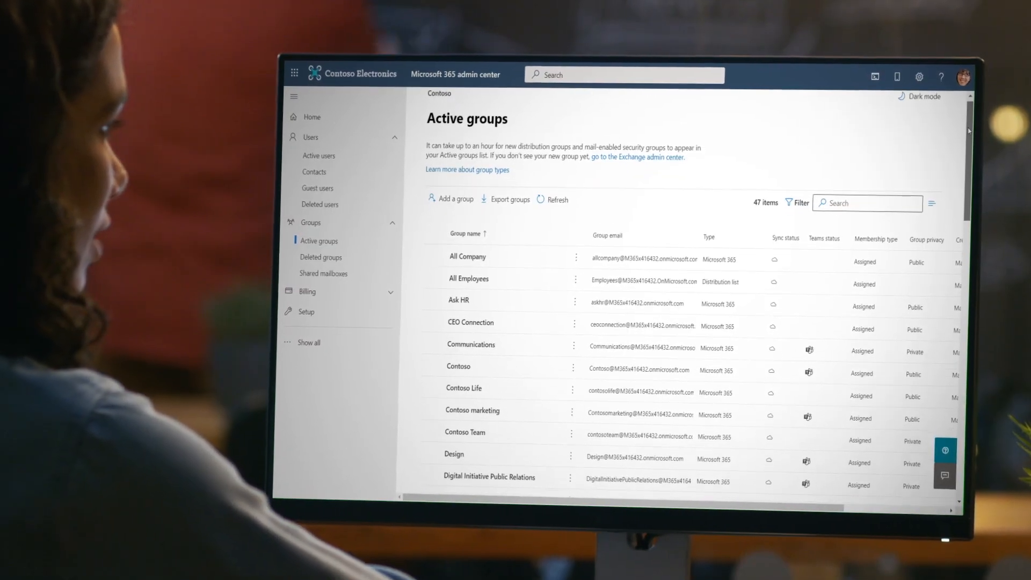
scroll("down", 3)
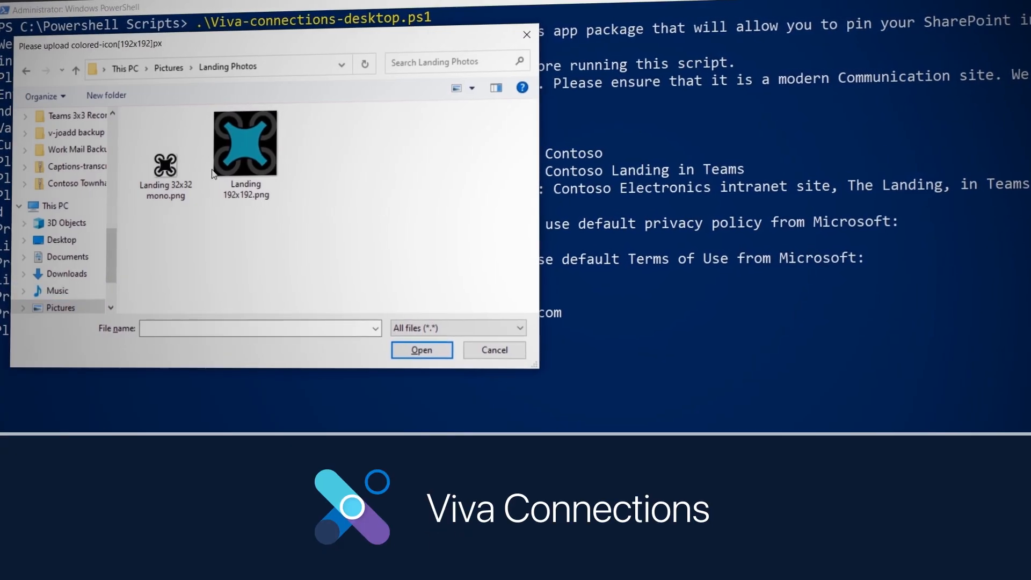
- Select Landing 192x192.png from Landing Photos as the app package colour icon
left_click(244, 142)
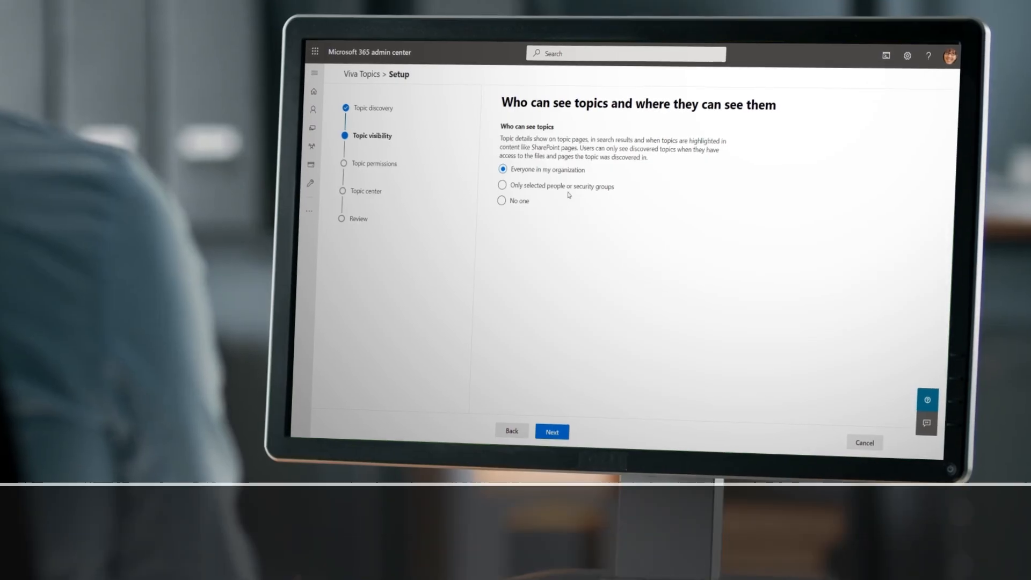
- Set topic visibility to 'Only selected people or security groups' and start entering names
left_click(503, 185)
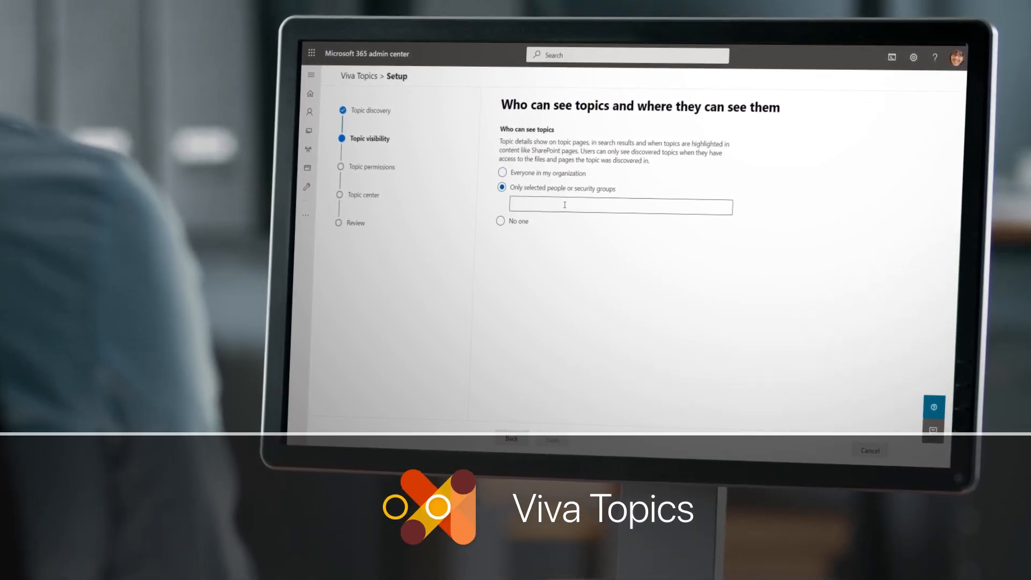
left_click(619, 209)
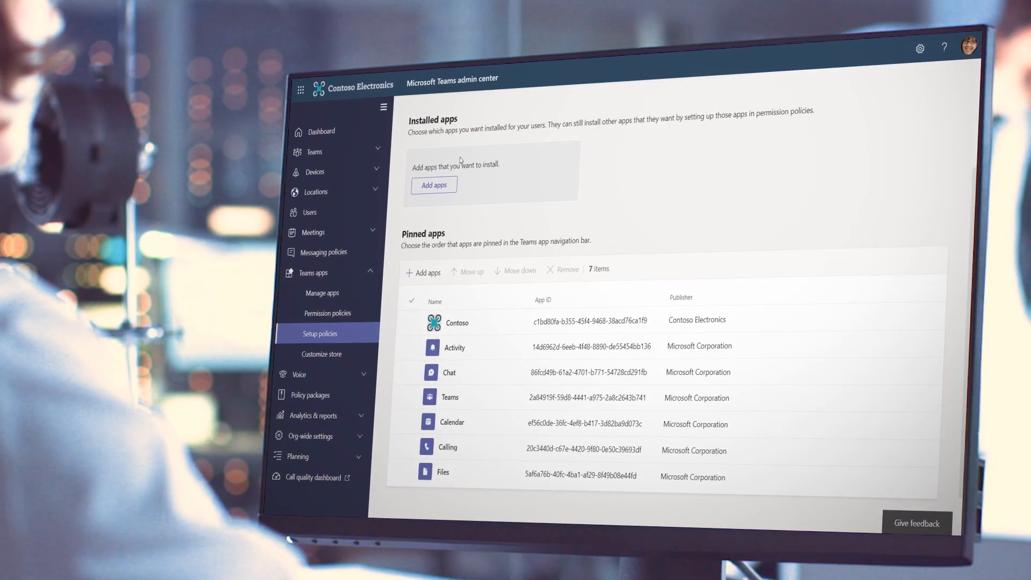
- View the Teams setup policy's installed and pinned apps with Contoso pinned first
left_click(433, 185)
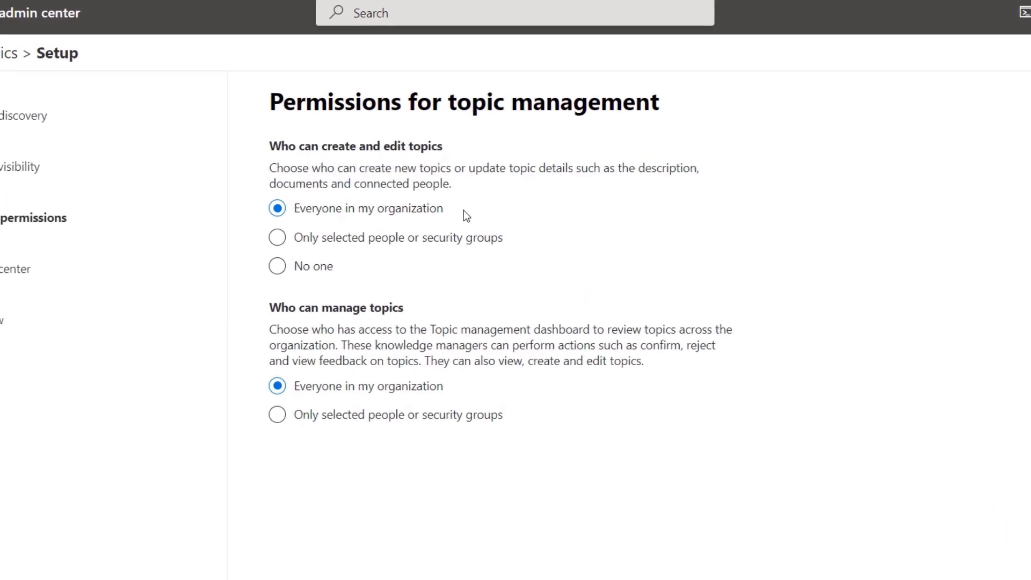
- Set who can create and edit topics, and restrict topic management to selected people or groups
left_click(277, 207)
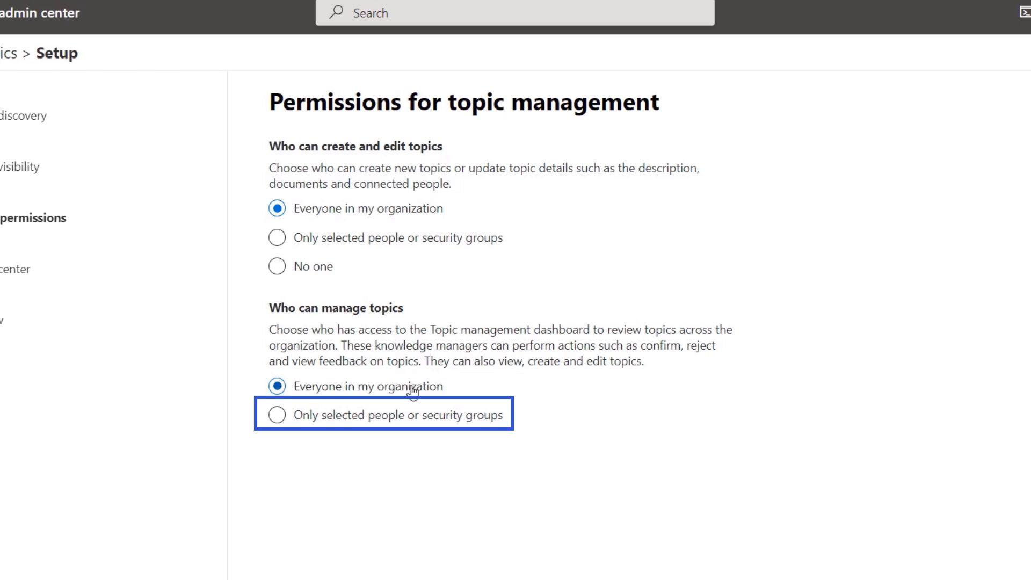
left_click(277, 415)
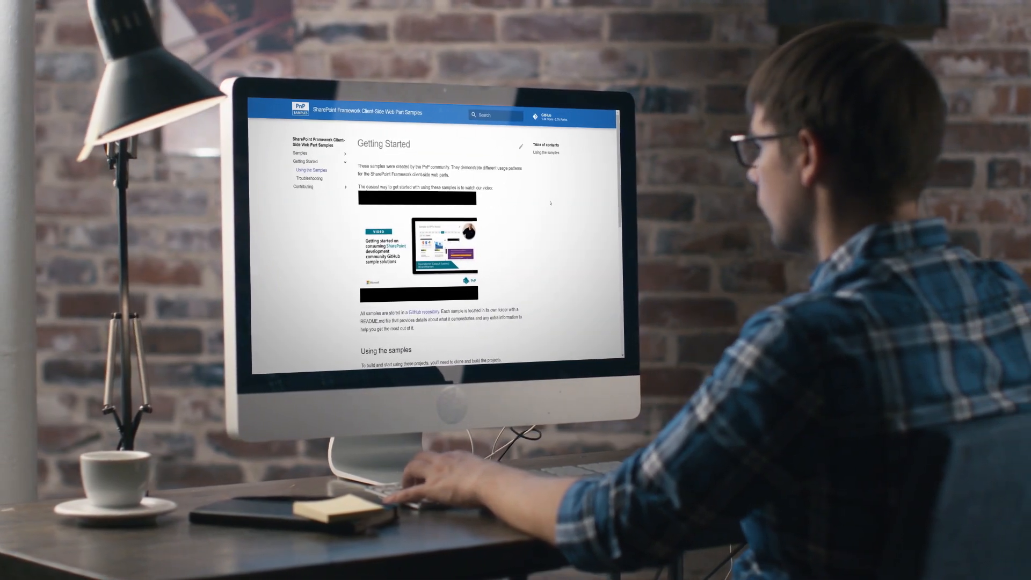
- Scroll the Getting Started page to the 'Using the samples' clone and build commands
scroll("down", 3)
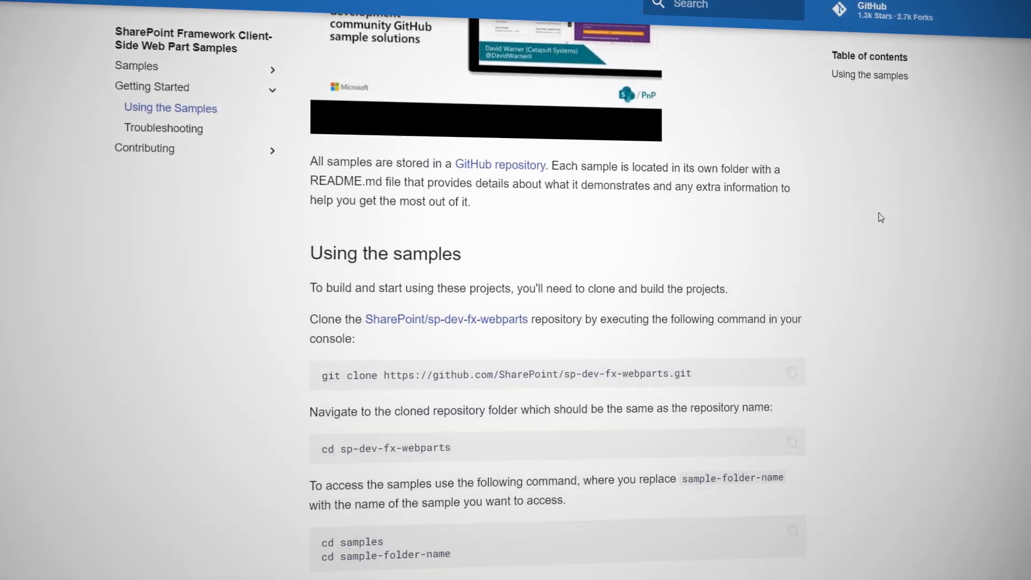
scroll("down", 3)
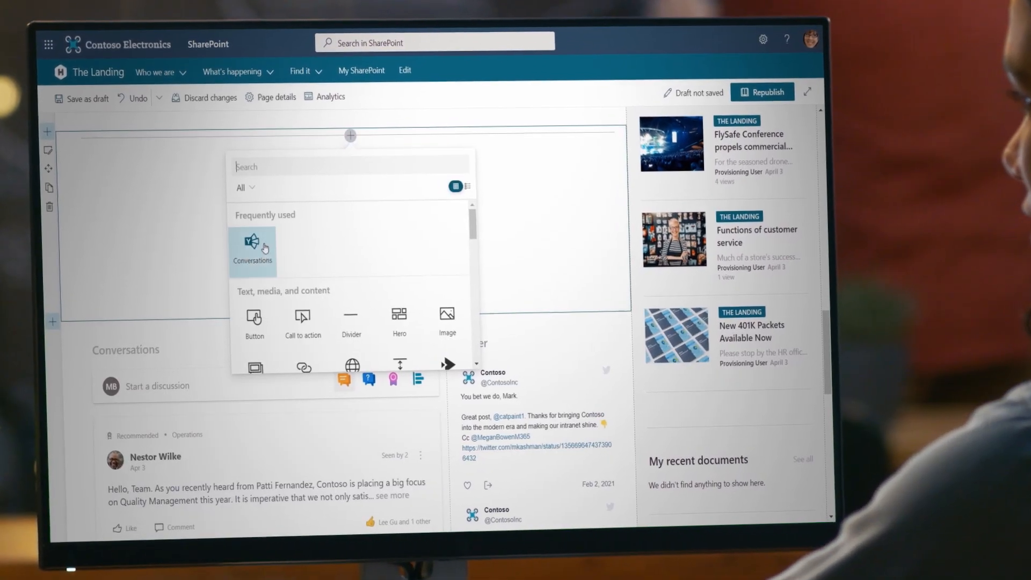
- Add the Conversations web part to The Landing page from the toolbox
left_click(251, 244)
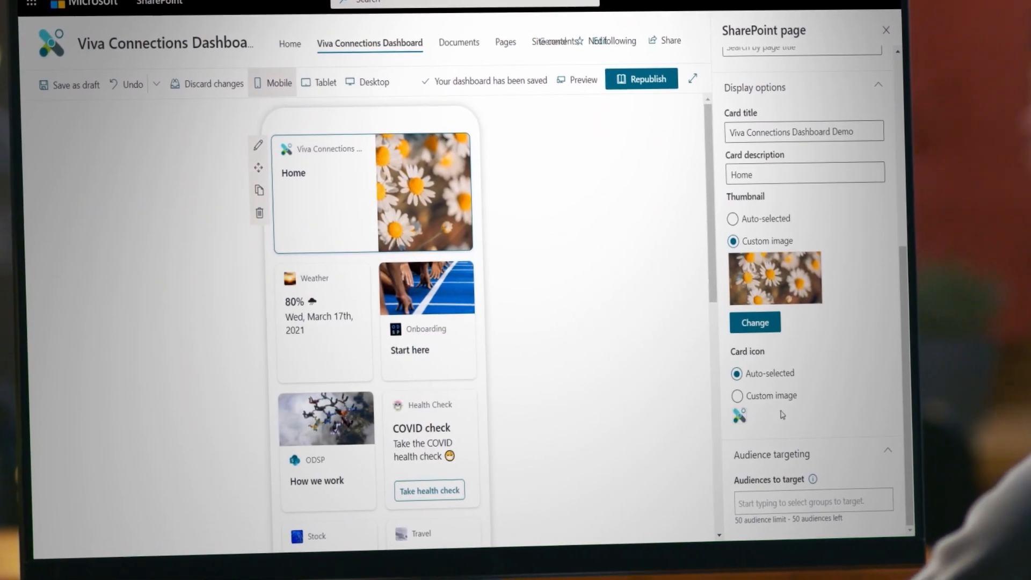
type("we")
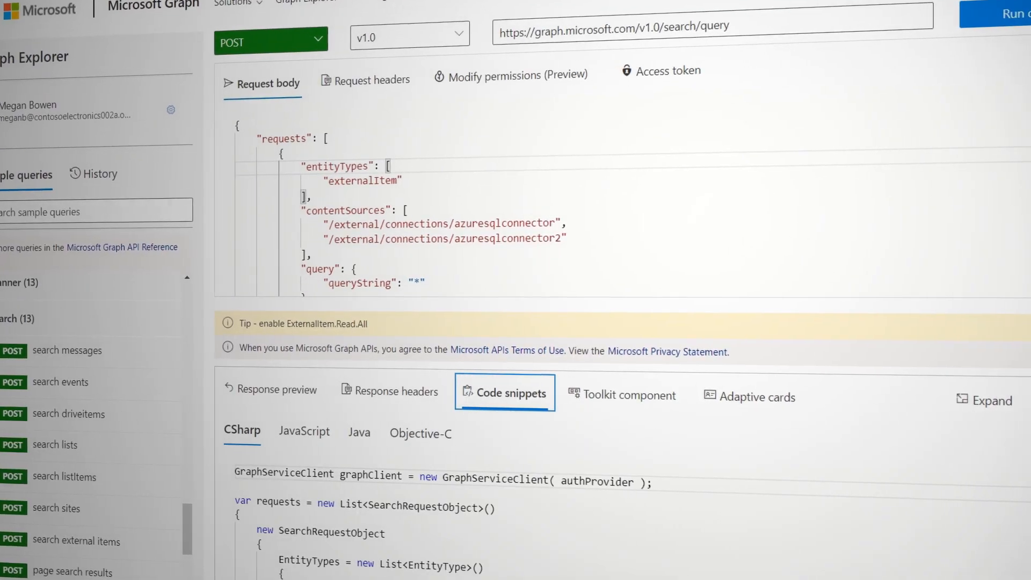
- Scroll to the C# code snippet for the POST search/query external-items request
scroll("down", 3)
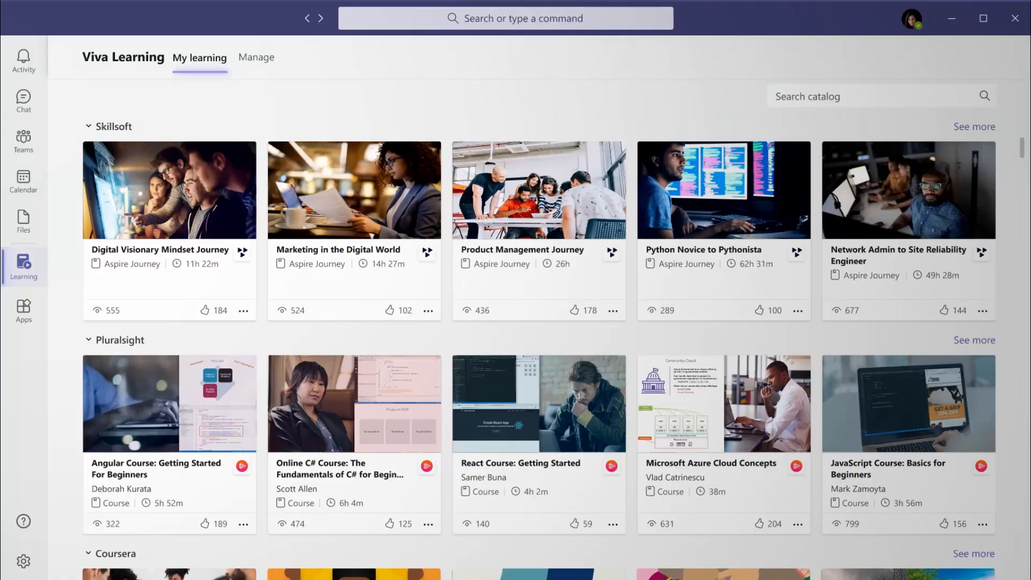
- Scroll My learning past Coursera and edX to the LinkedIn Learning and Microsoft Learn rows
scroll("down", 3)
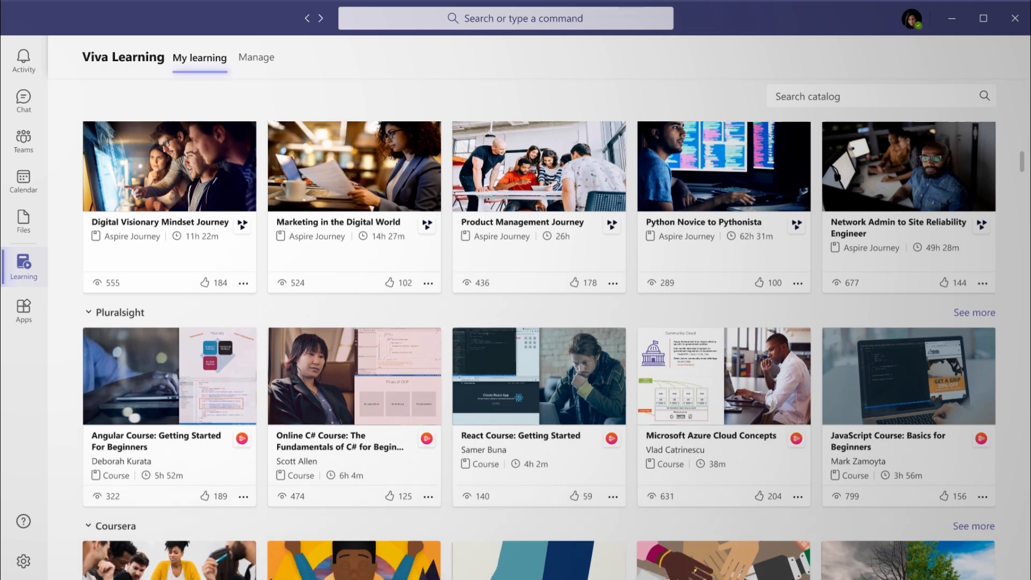
scroll("down", 3)
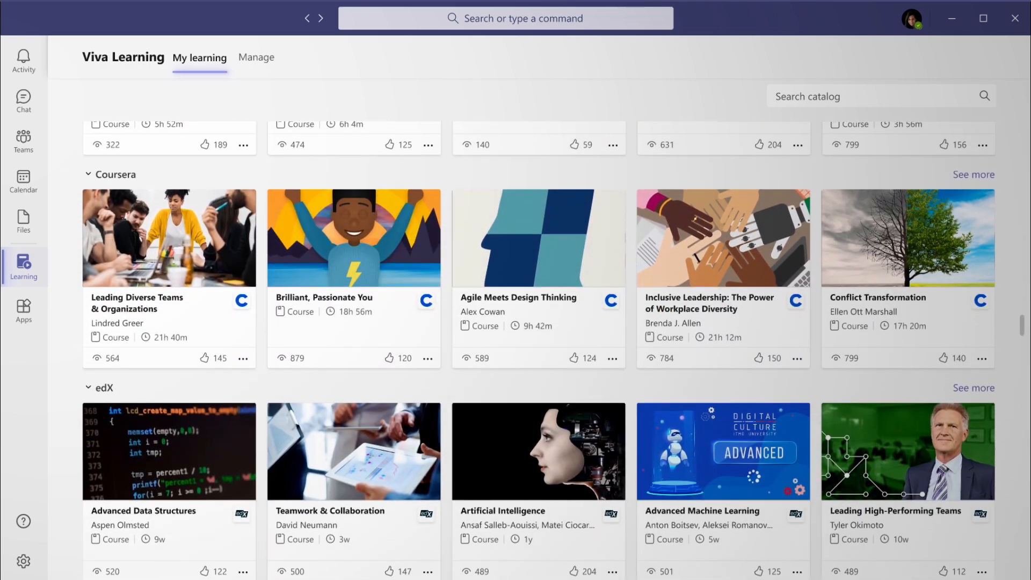
scroll("down", 3)
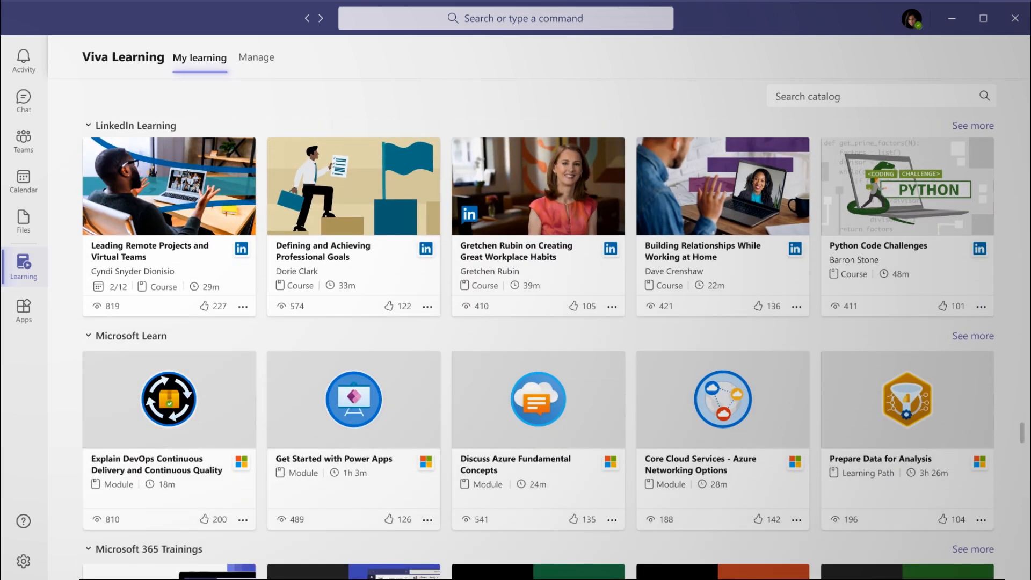